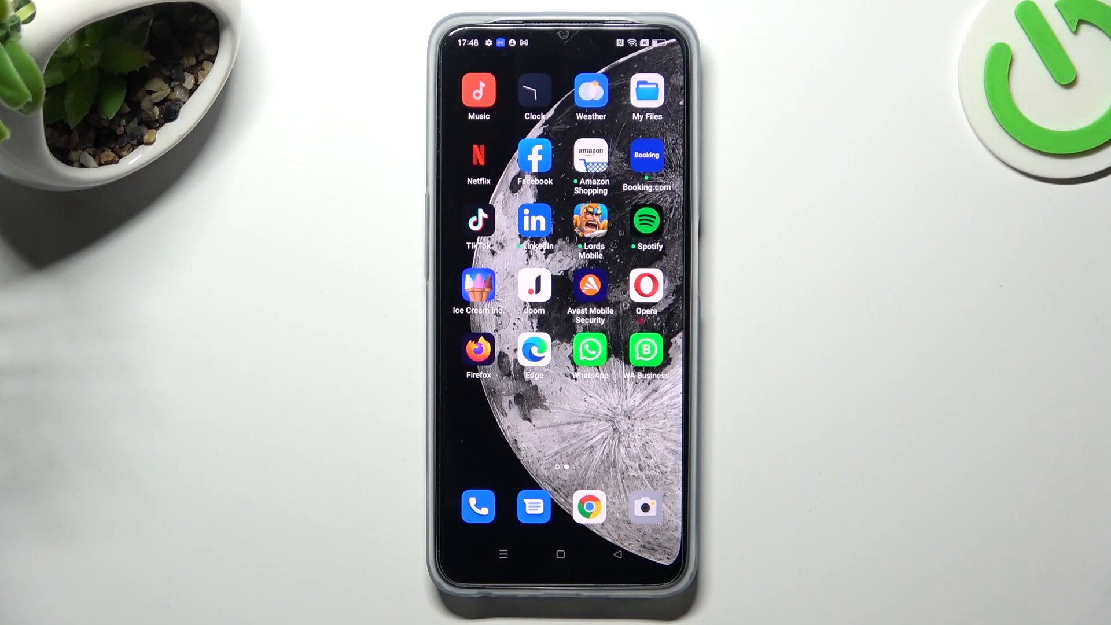
# - Swipe across the home screen to reach and launch the Settings app
pyautogui.hscroll(-3)
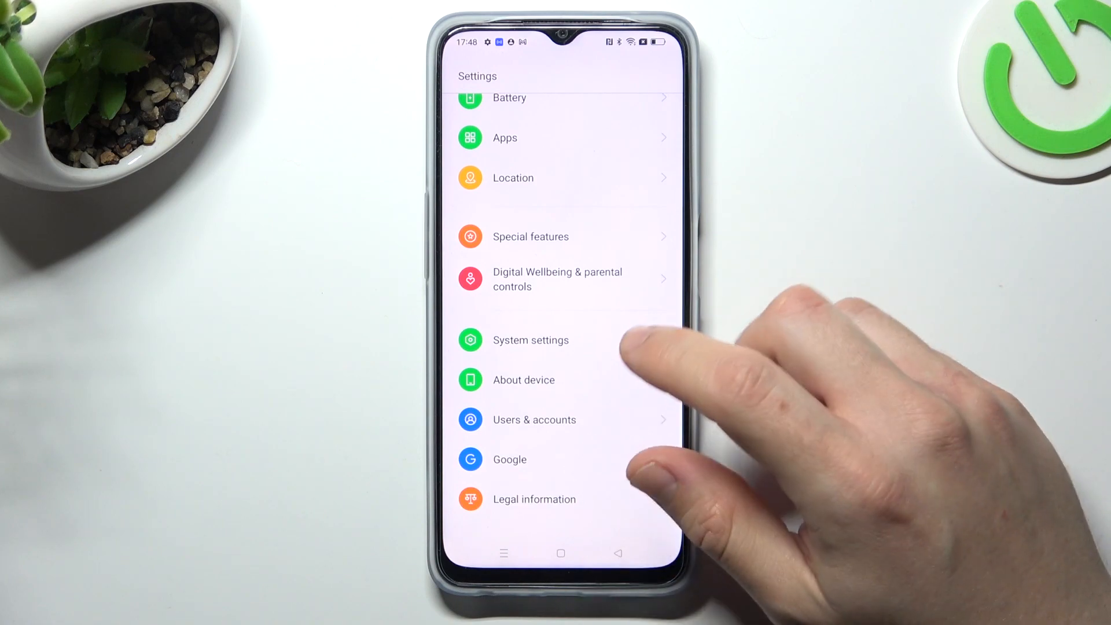
# - Go into System settings and reach Back up and reset for the Reset phone options
pyautogui.click(531, 339)
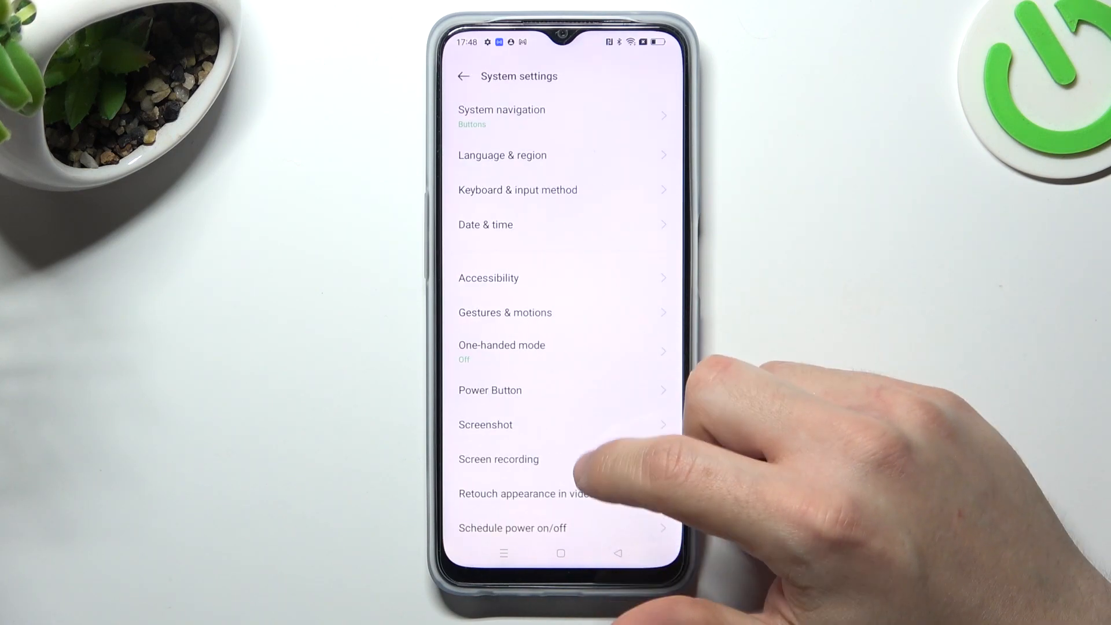
pyautogui.scroll(-3)
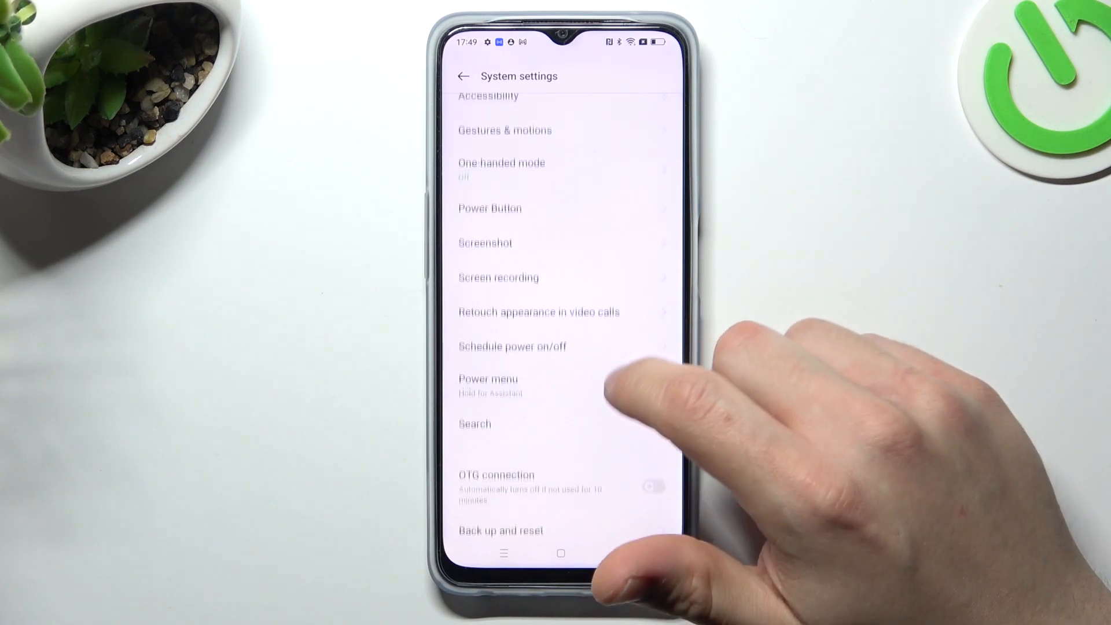
pyautogui.click(500, 530)
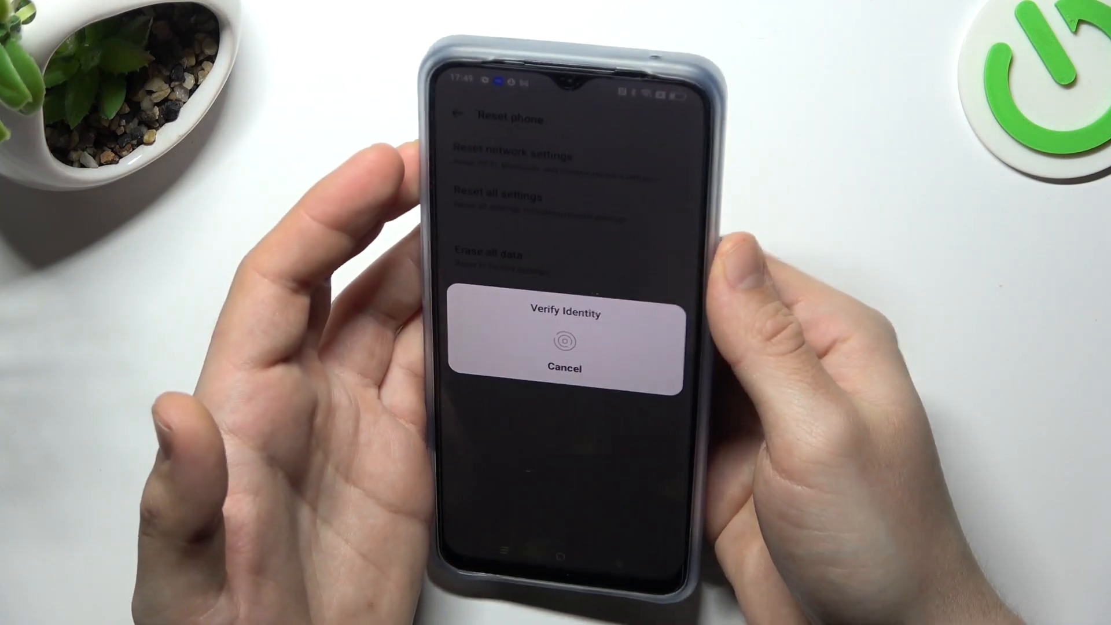
# - Dismiss the first prompt, then reset network settings by verifying identity and confirming
pyautogui.click(564, 368)
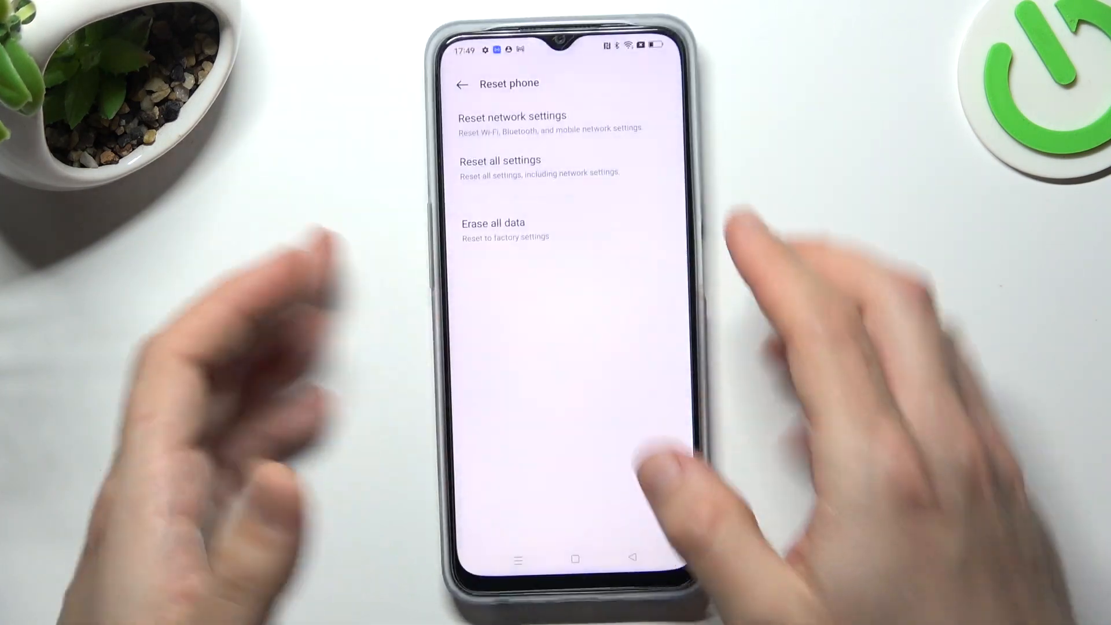
pyautogui.click(492, 222)
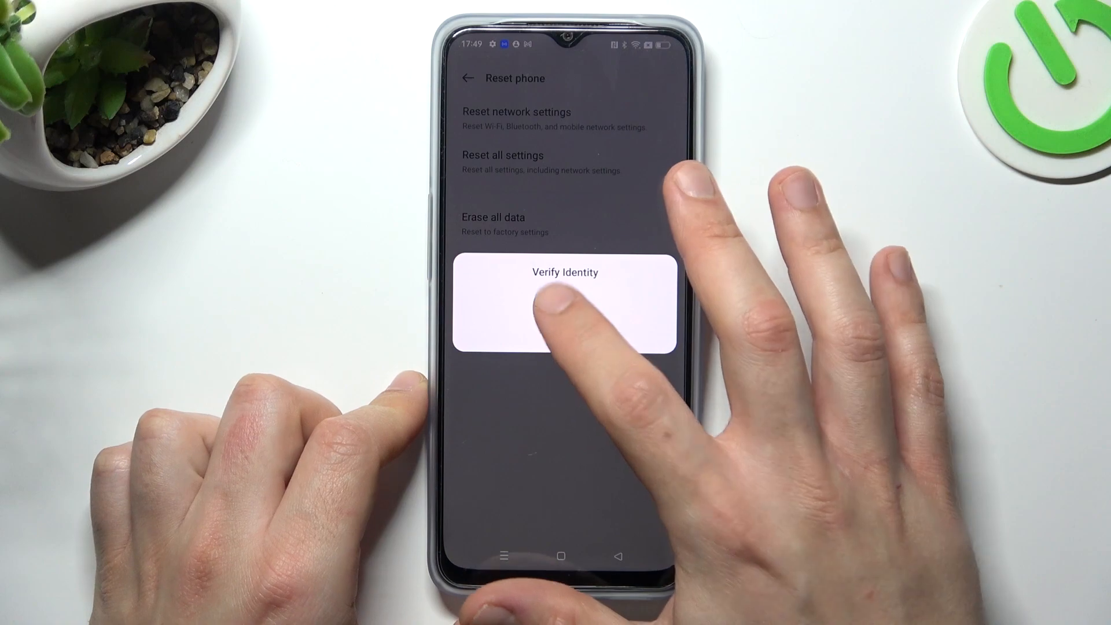
pyautogui.click(564, 304)
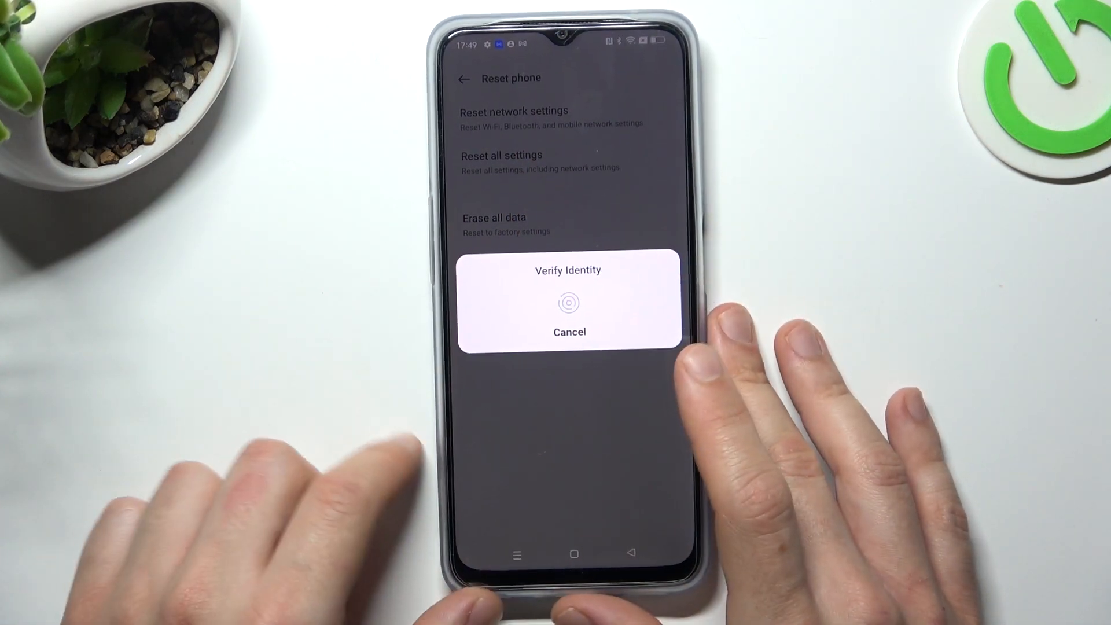
pyautogui.click(569, 332)
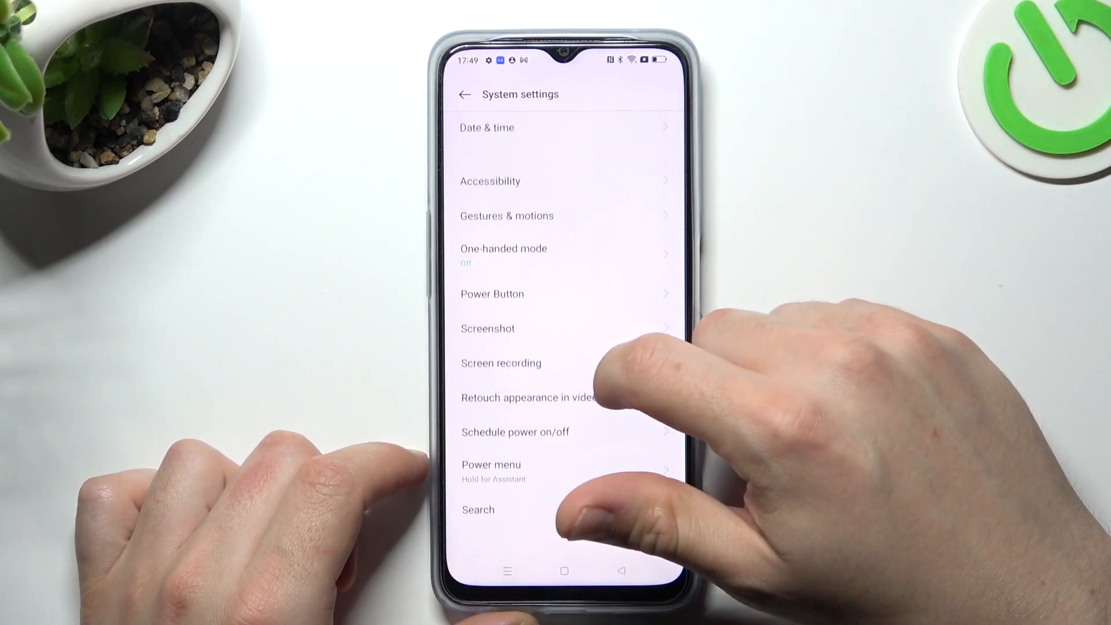
# - From About device, view the available ColorOS 12.1 update and head back to Settings
pyautogui.click(465, 93)
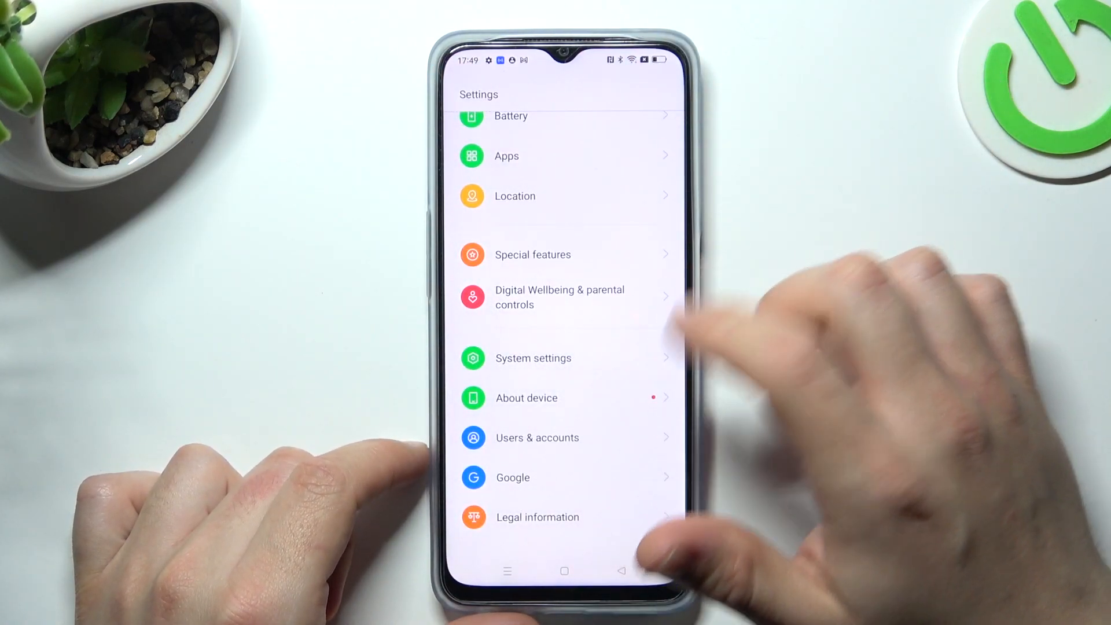
pyautogui.click(528, 397)
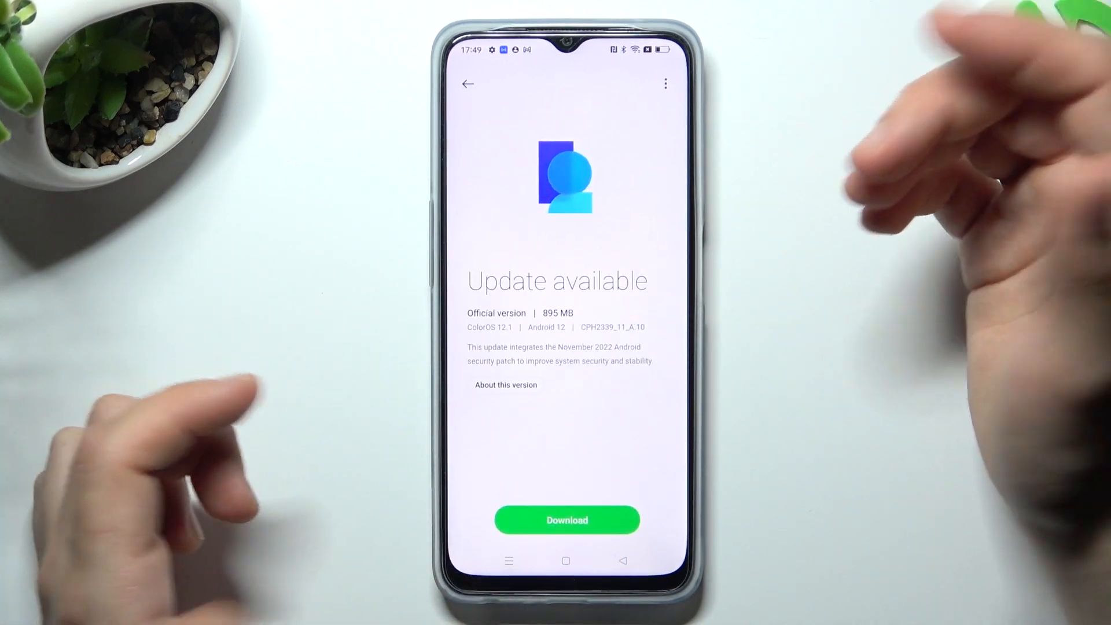
pyautogui.click(466, 83)
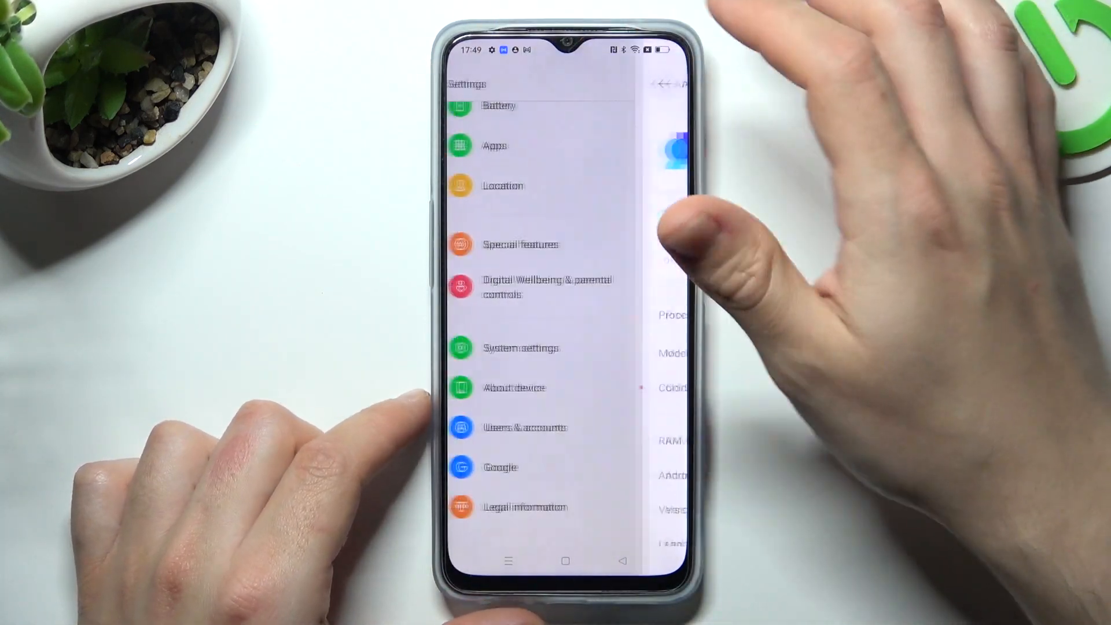